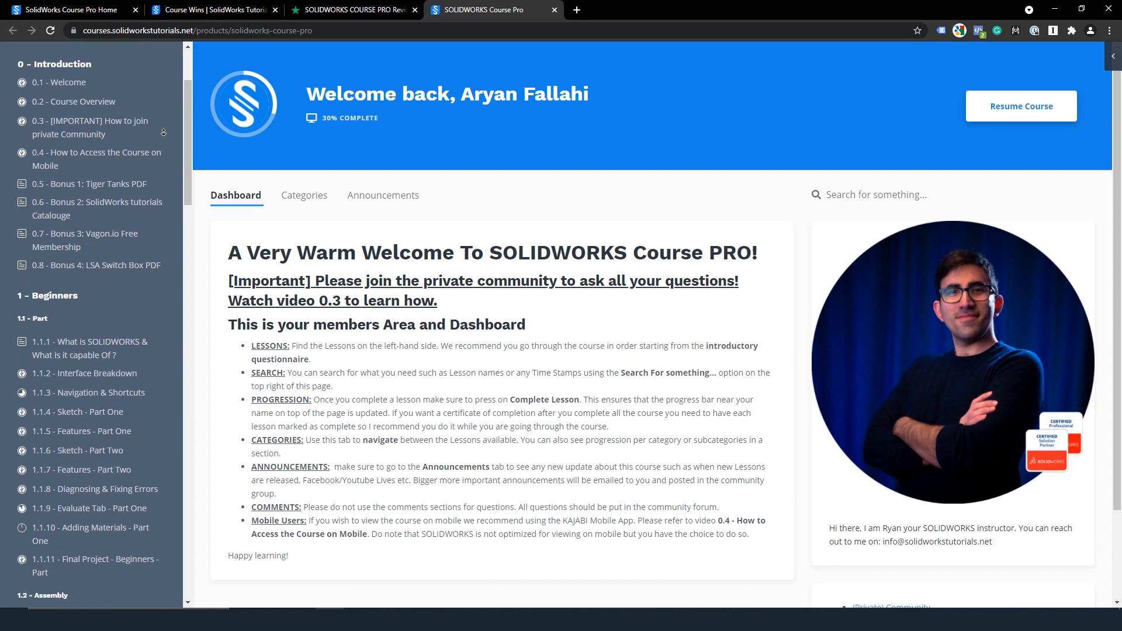
Step: Open a CSWP/CSWA Course Wins post in the SWT Community, then go back
{"action": "scroll", "scroll_direction": "down", "scroll_amount": 3}
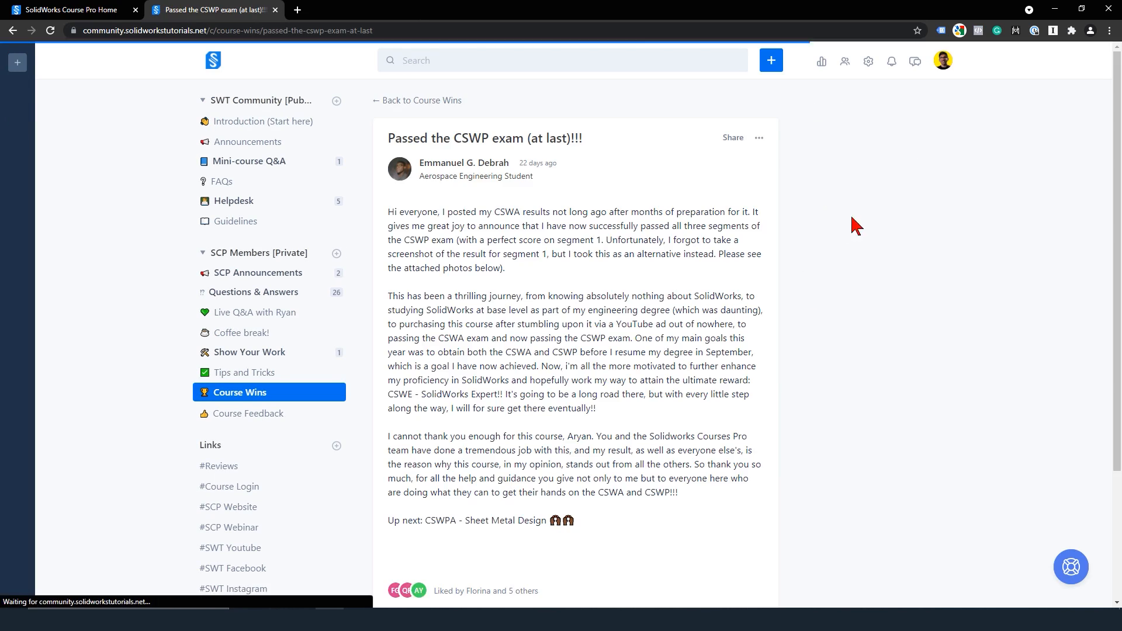
{"action": "left_click", "coordinate": [417, 100]}
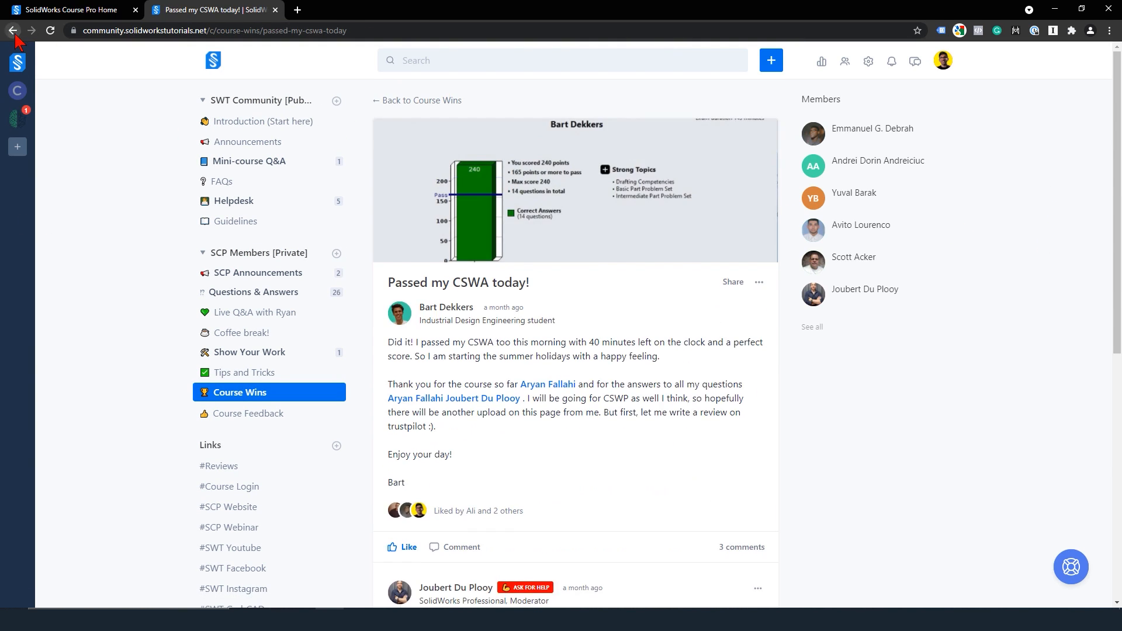
{"action": "left_click", "coordinate": [13, 30]}
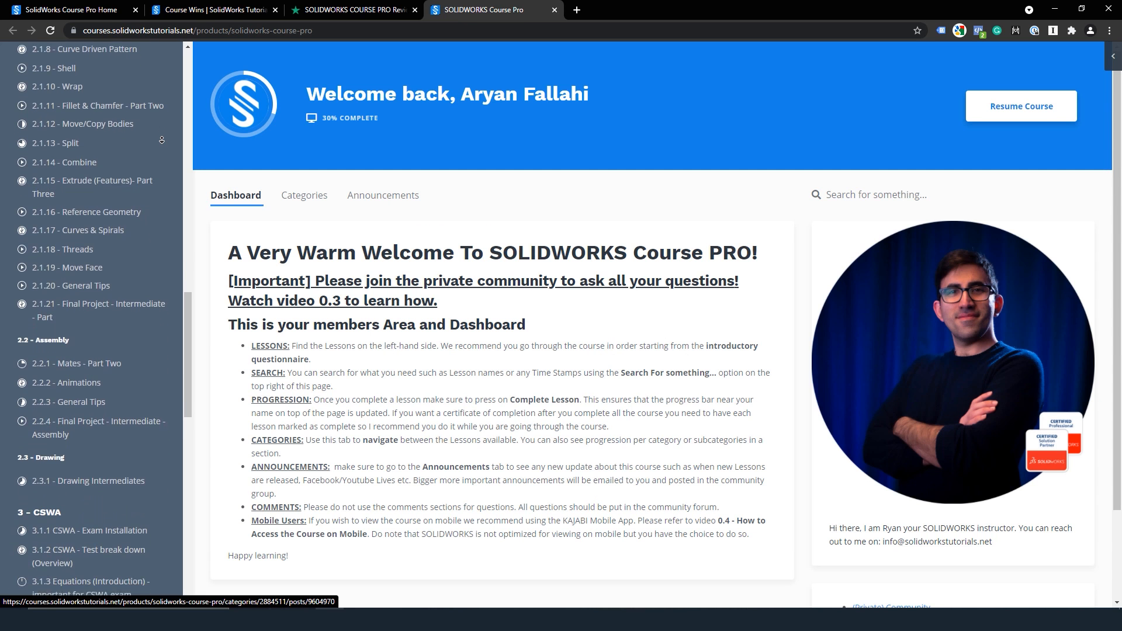
{"action": "scroll", "scroll_direction": "down", "scroll_amount": 3}
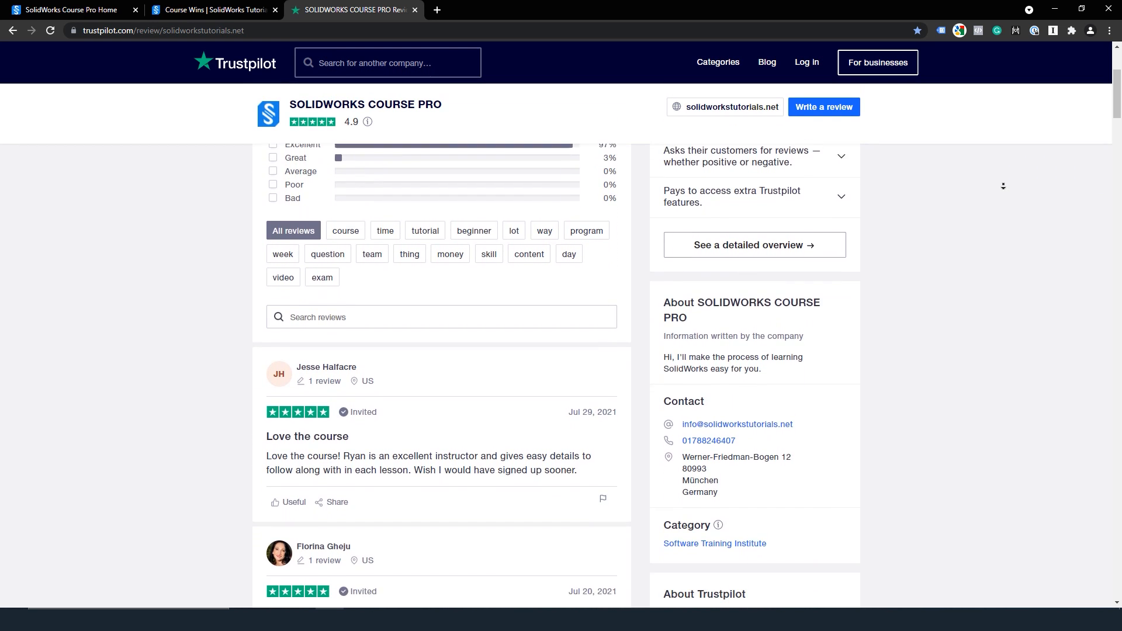
Step: Scroll through more five-star Trustpilot reviews praising the course for beginners, with company replies
{"action": "scroll", "scroll_direction": "down", "scroll_amount": 3}
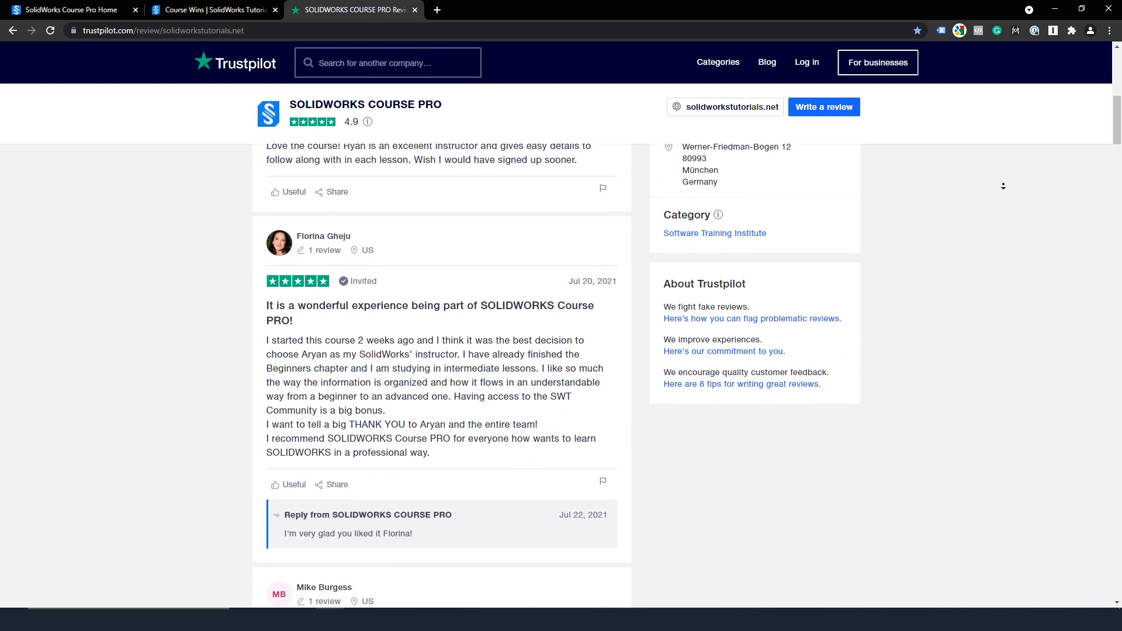
{"action": "scroll", "scroll_direction": "down", "scroll_amount": 3}
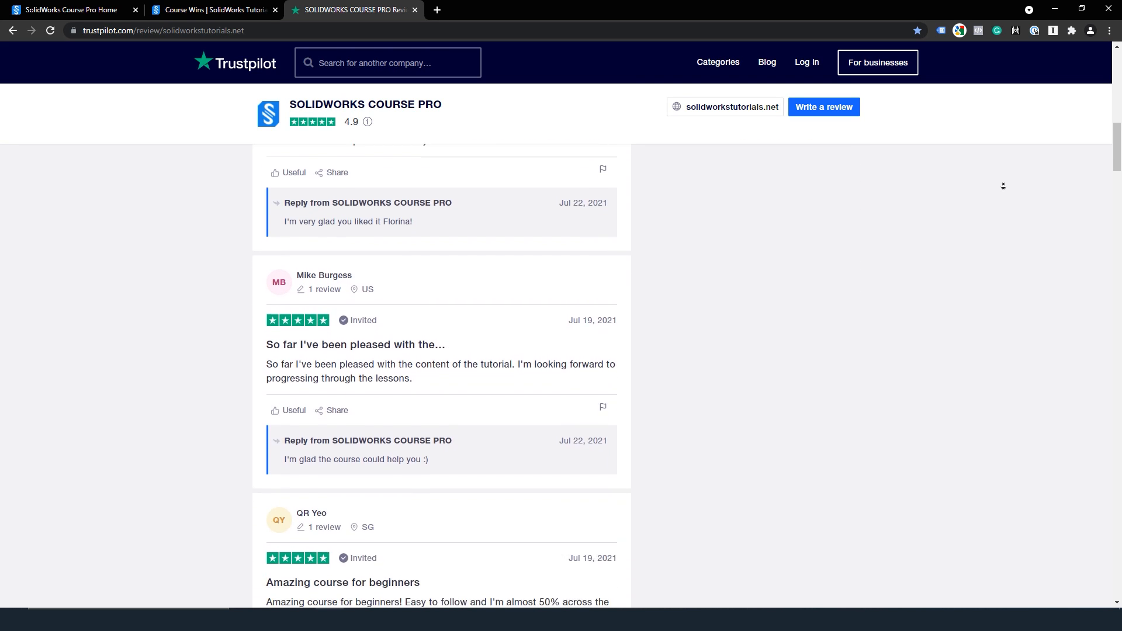
{"action": "scroll", "scroll_direction": "down", "scroll_amount": 3}
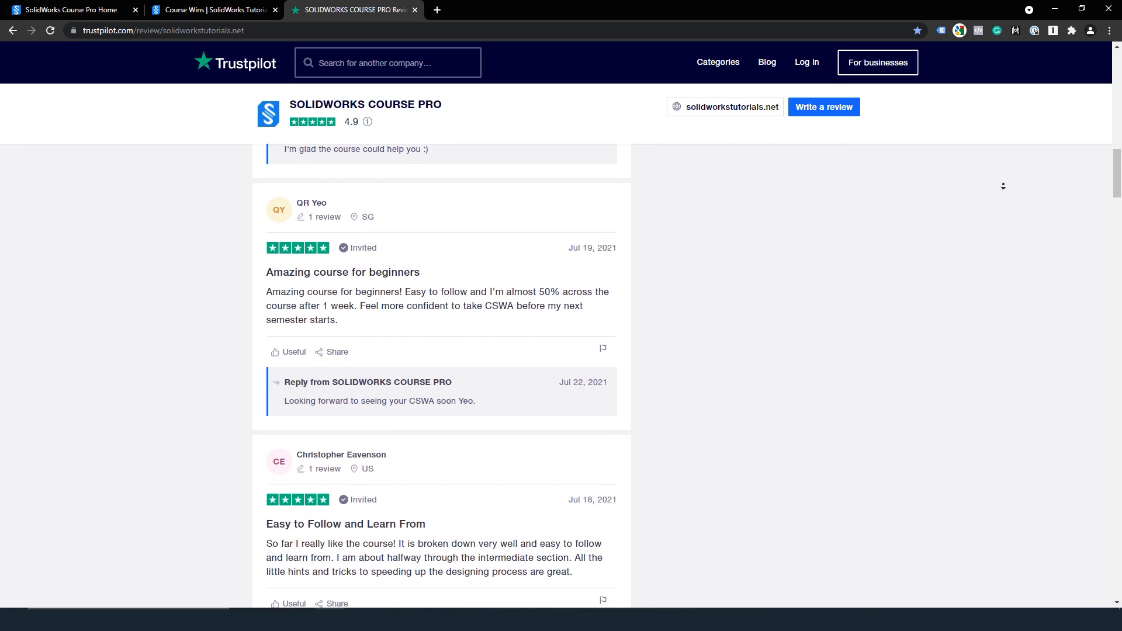